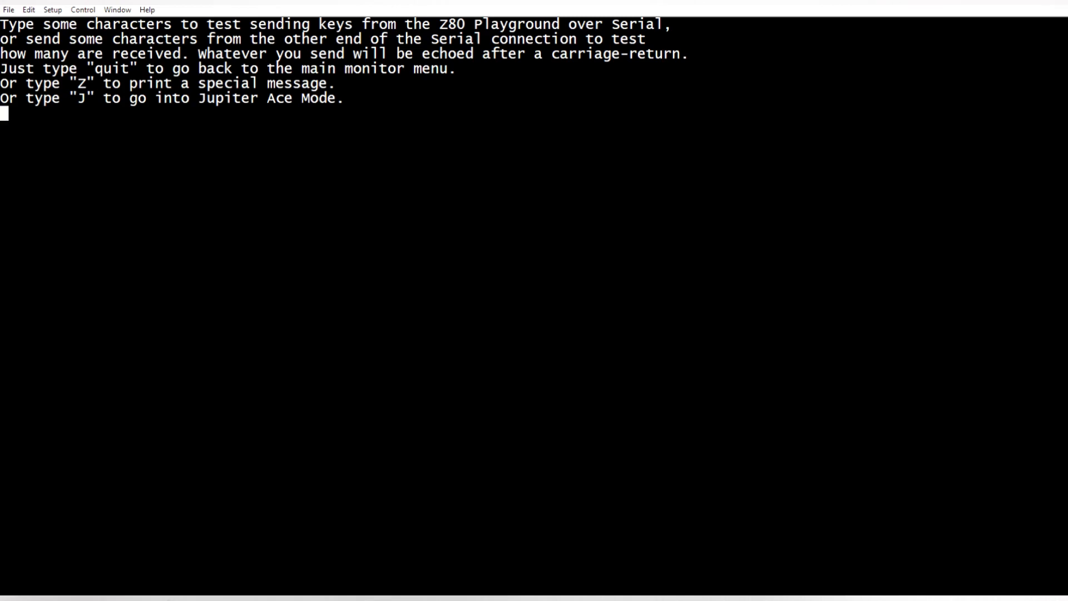
Send hello and z80 playground to the Z80 and see them echoed back in capitals.
type("hello")
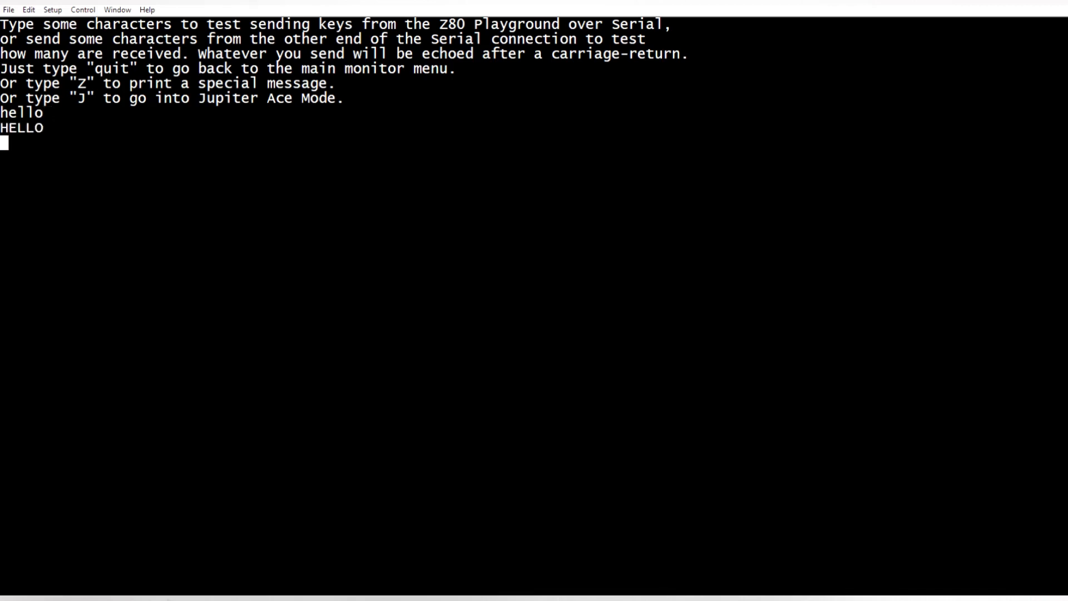
type("z80")
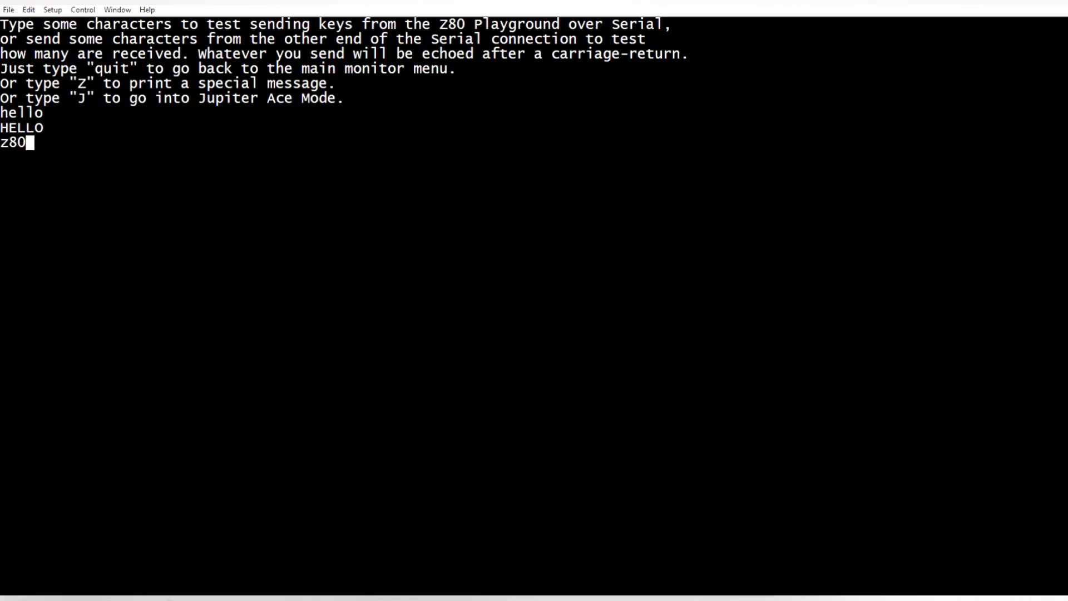
type("playground")
type("z")
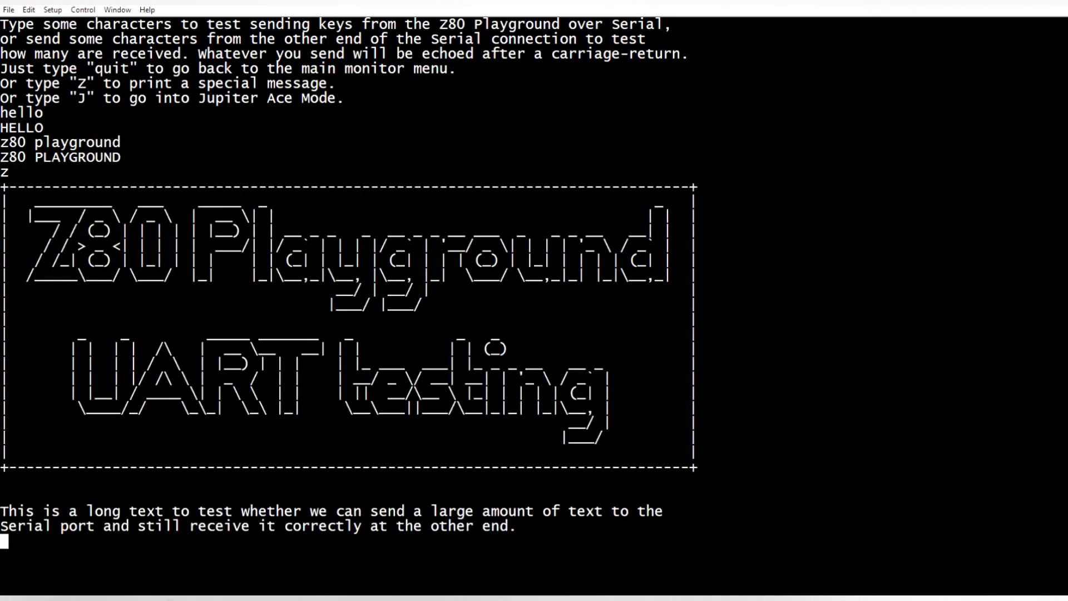
scroll("down", 3)
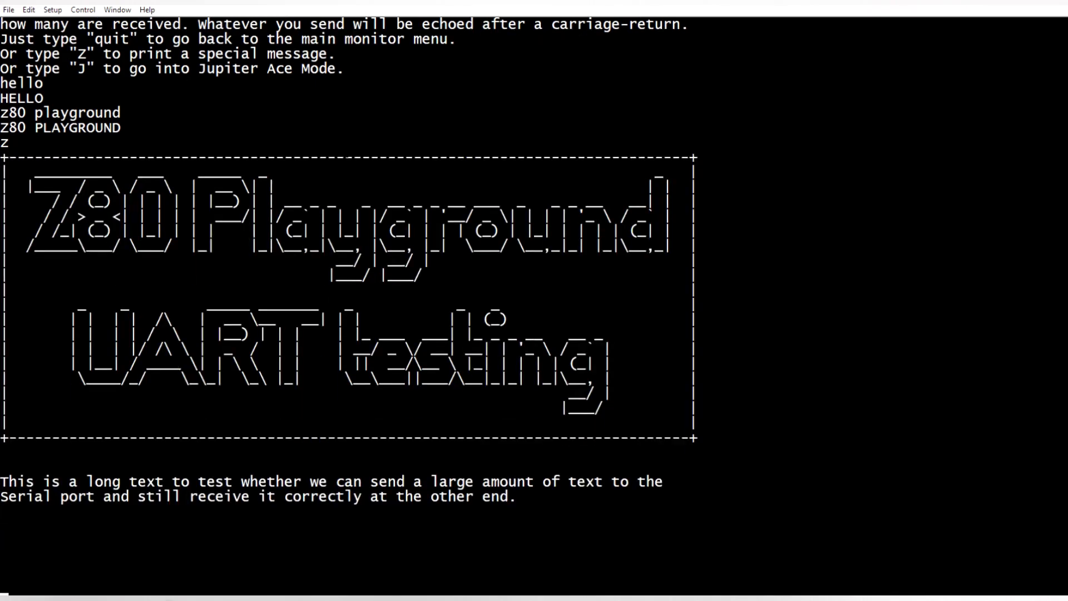
scroll("down", 3)
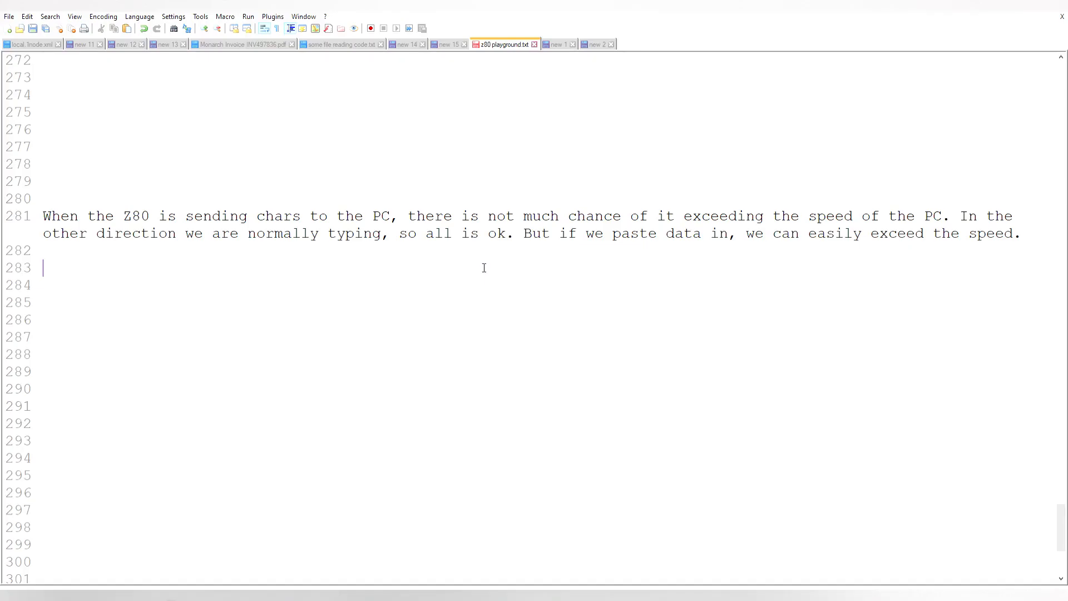
mouse_move(99, 198)
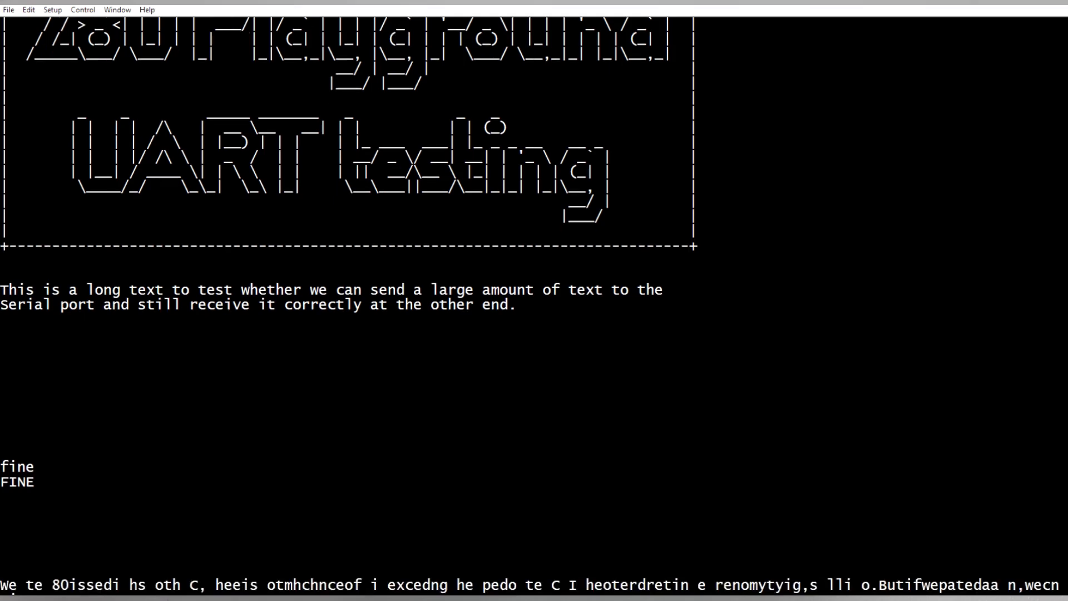
Scroll through the garbled echo of the pasted paragraph in Tera Term.
scroll("down", 3)
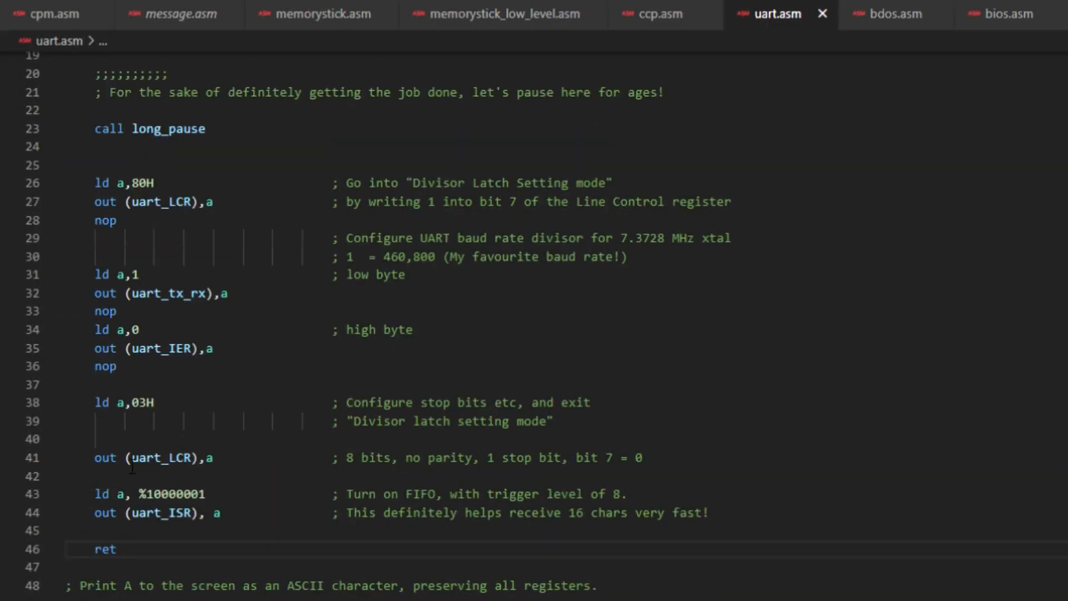
Scroll uart.asm to the configure_uart routine setting the baud divisor and FIFO.
scroll("up", 3)
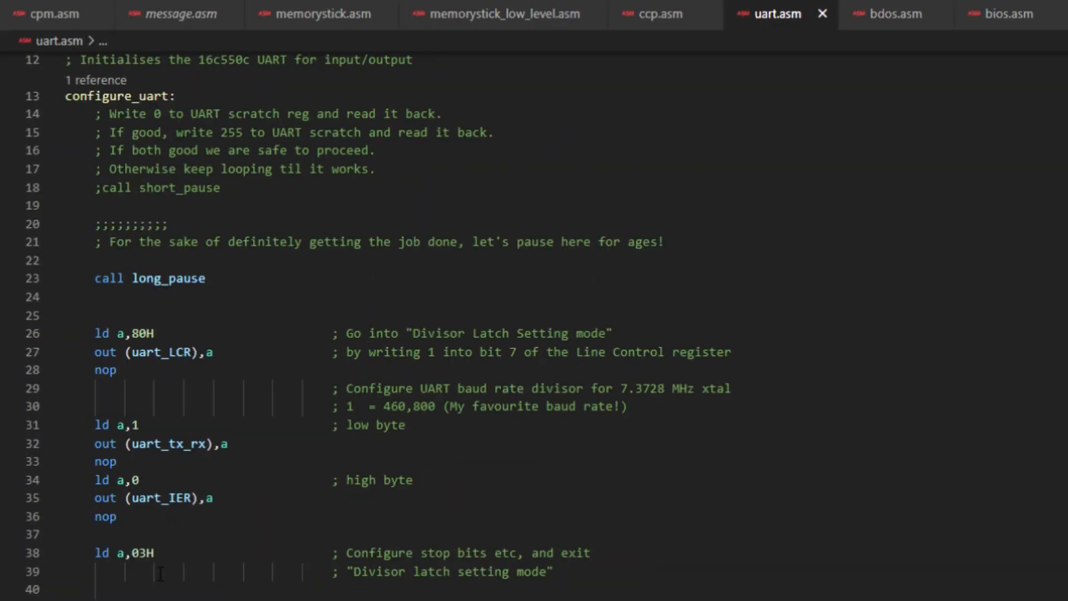
scroll("down", 3)
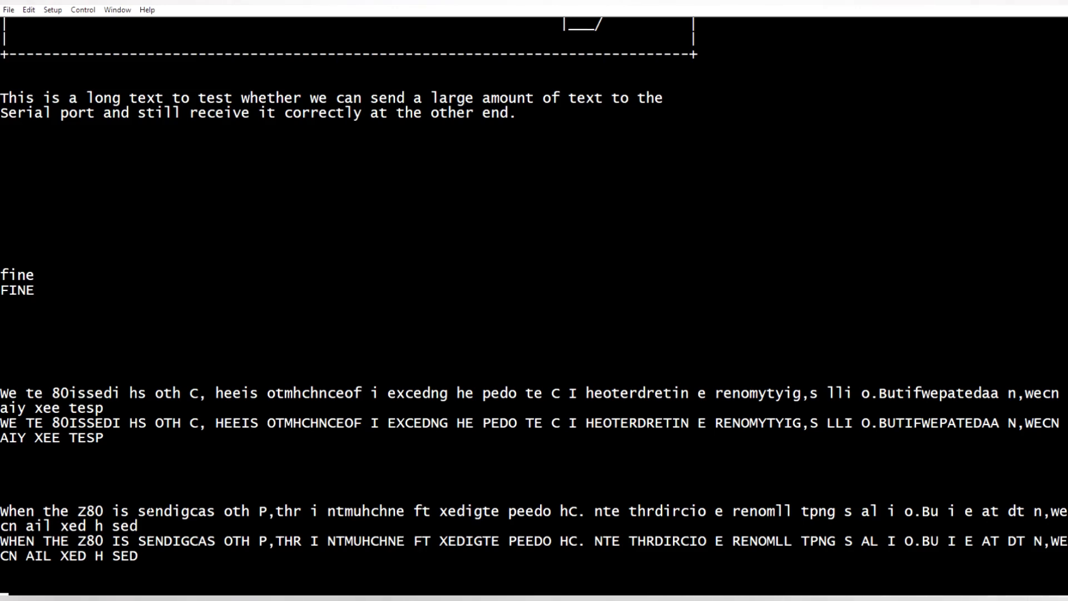
Inspect the serial port setup: COM10 at 460800 baud, 8N1, no flow control.
left_click(53, 10)
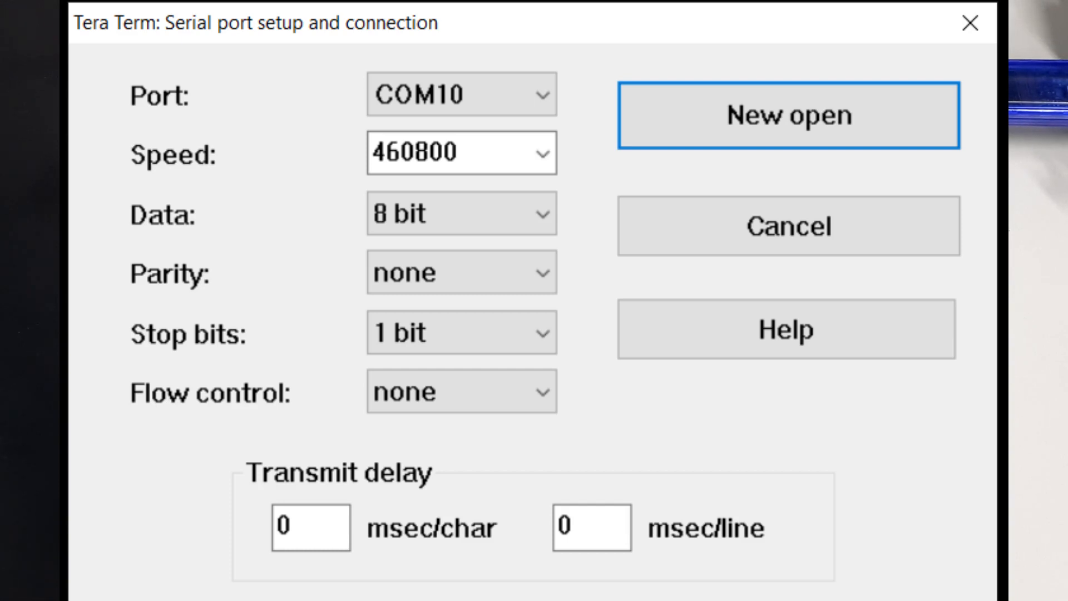
left_click(460, 408)
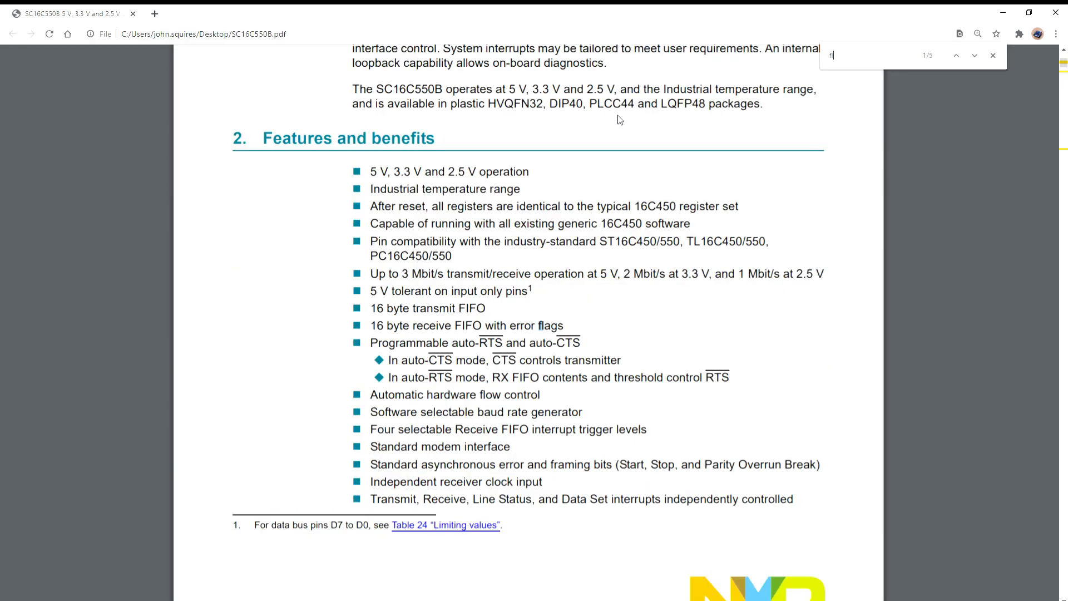
Search the SC16C550B datasheet for "flow control" and reach section 6.3 Autoflow control with Figure 6.
type("low control")
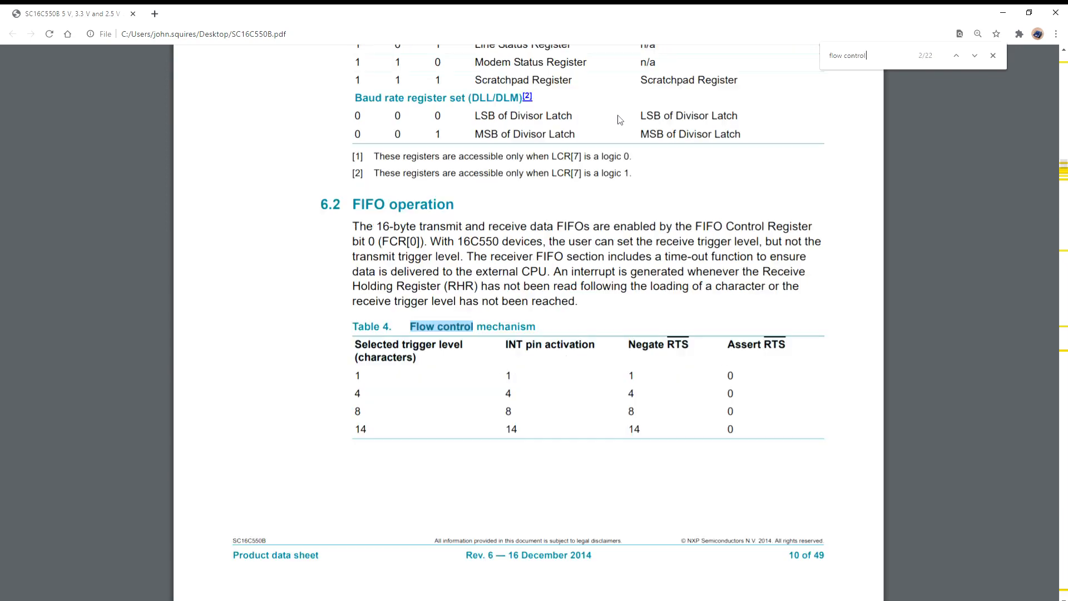
left_click(974, 55)
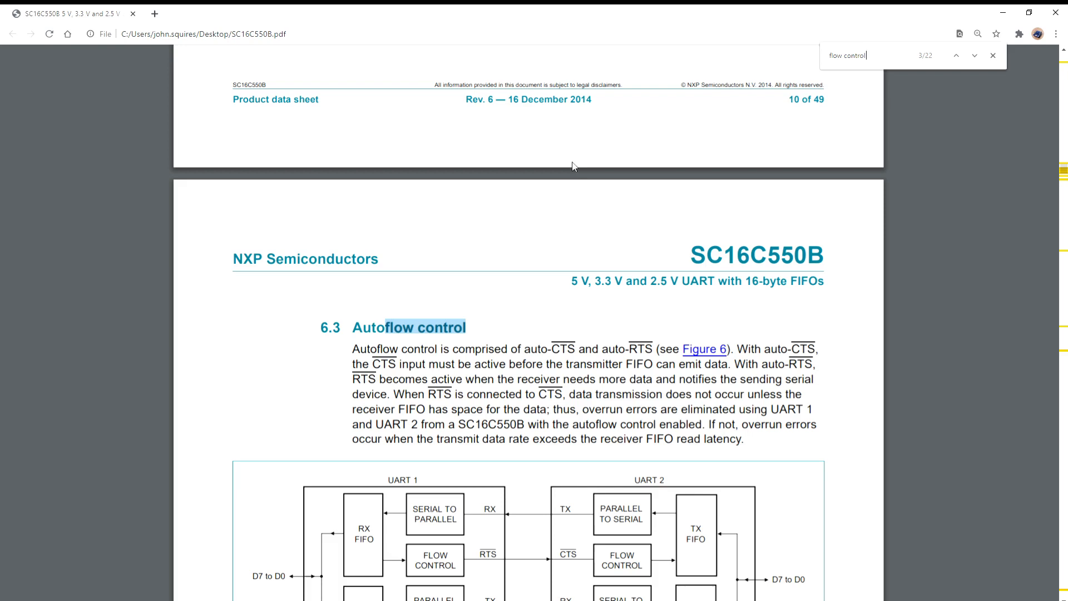
mouse_move(599, 303)
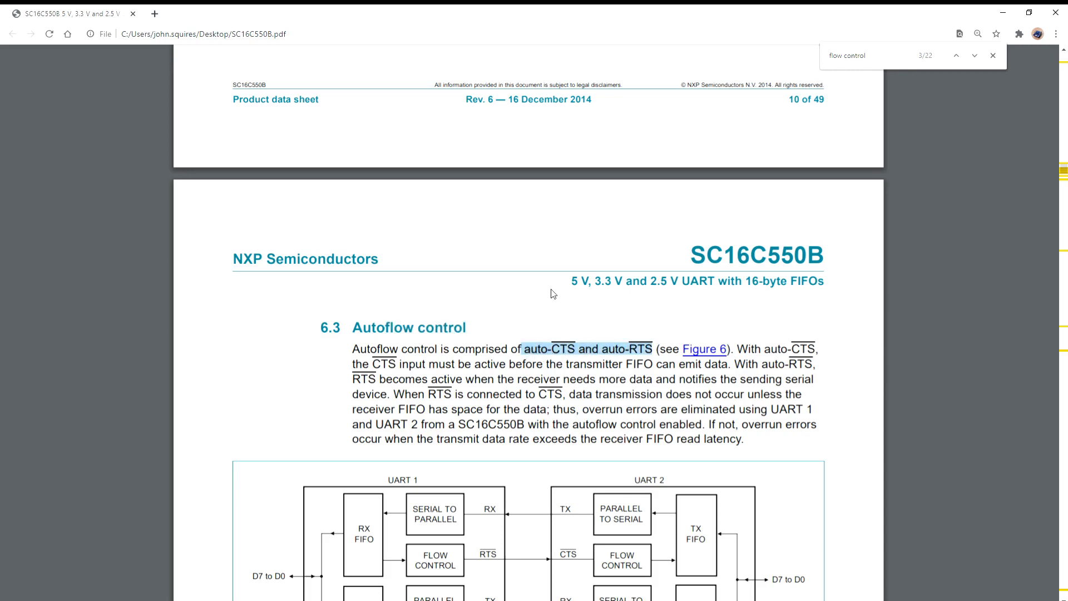
scroll("down", 3)
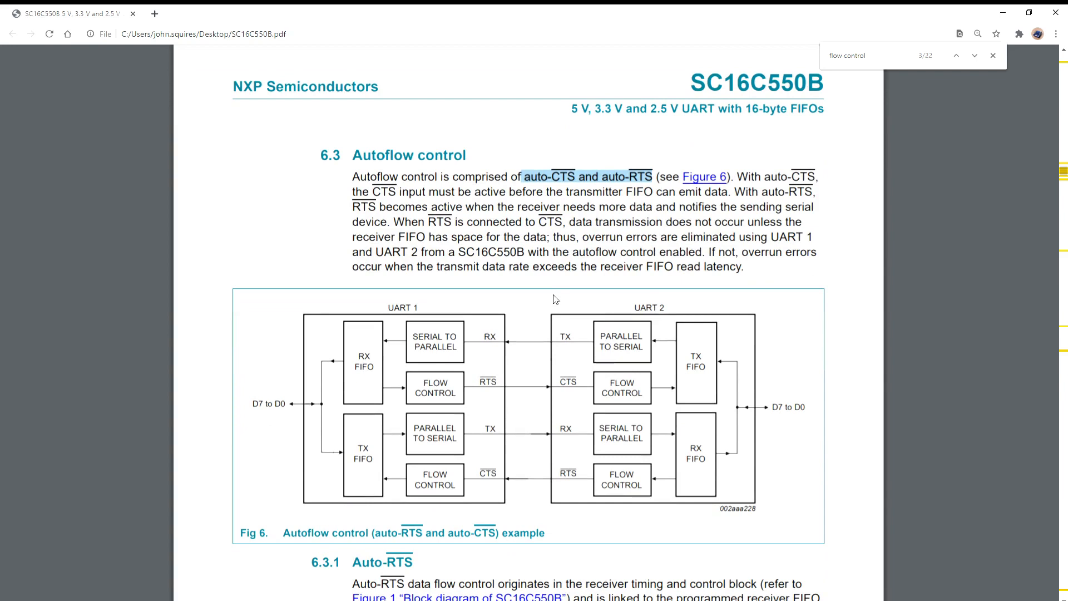
mouse_move(609, 365)
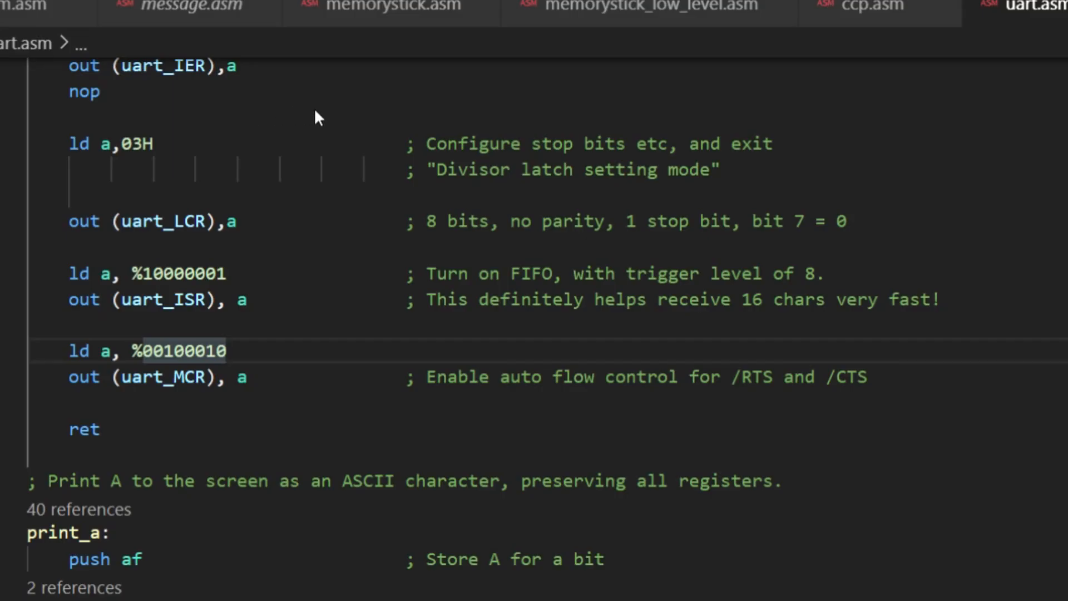
mouse_move(276, 465)
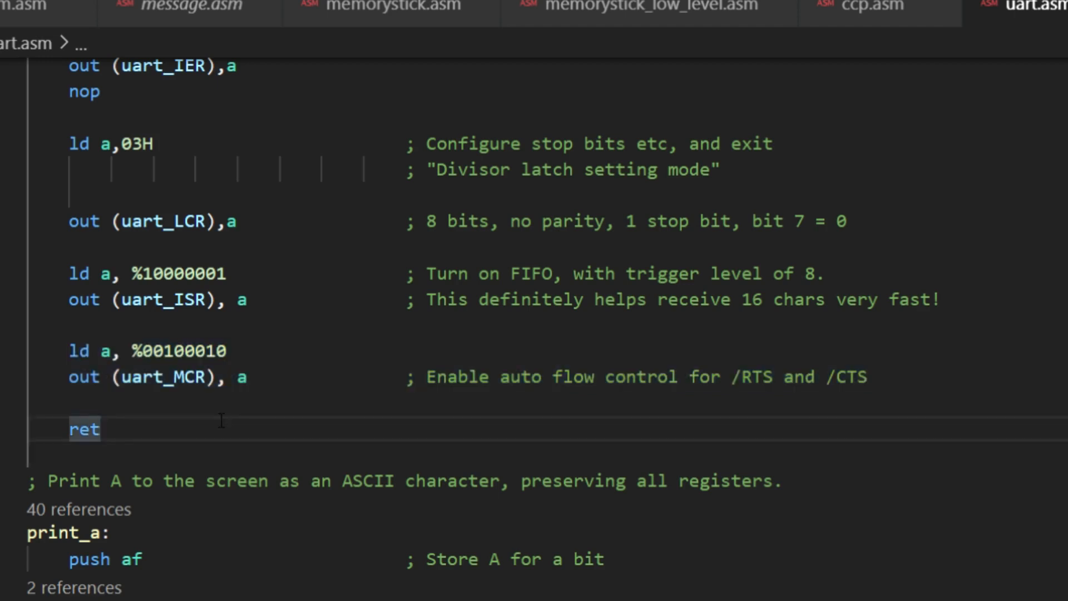
mouse_move(683, 399)
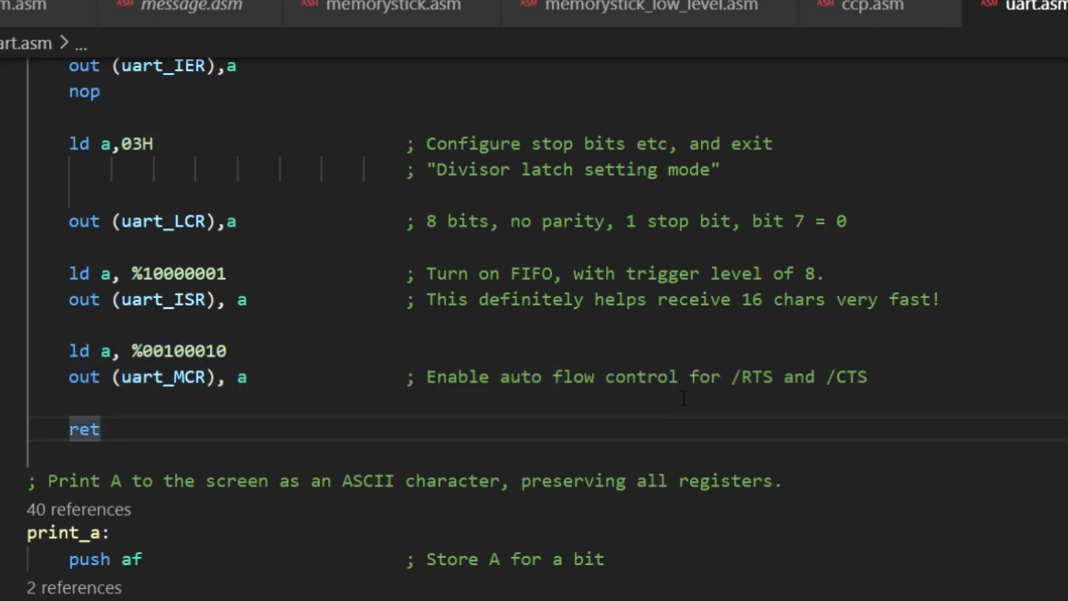
mouse_move(774, 392)
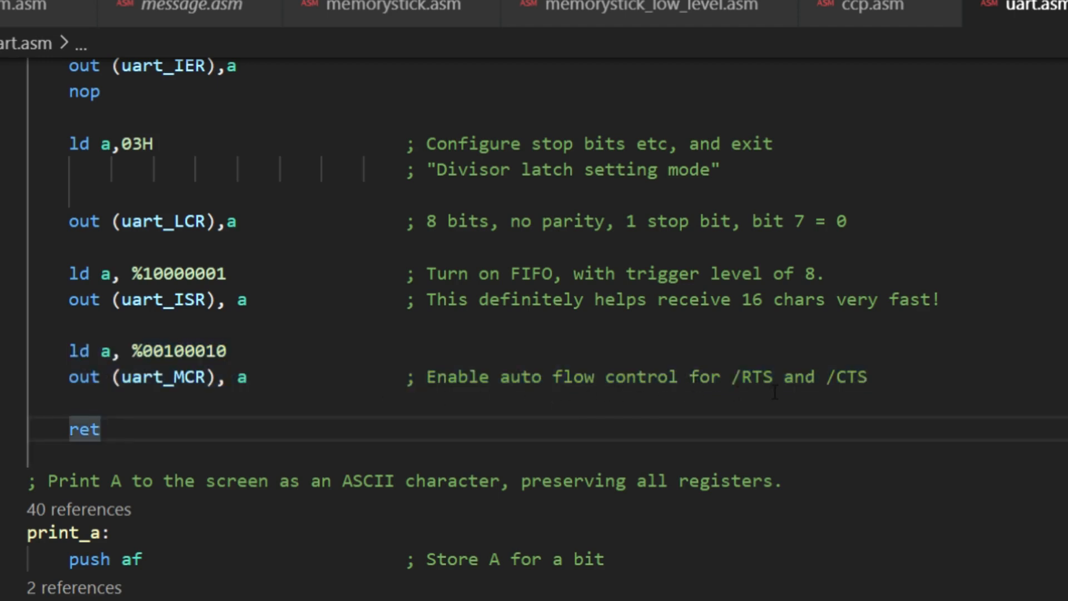
mouse_move(486, 377)
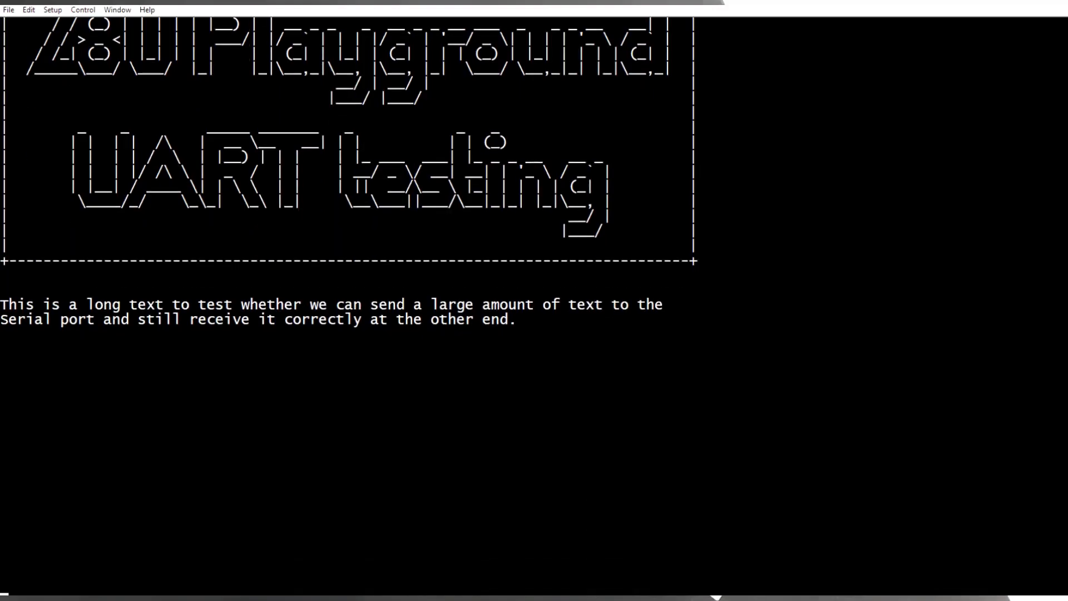
Scroll down to watch the long pasted paragraph echo back intact.
scroll("down", 3)
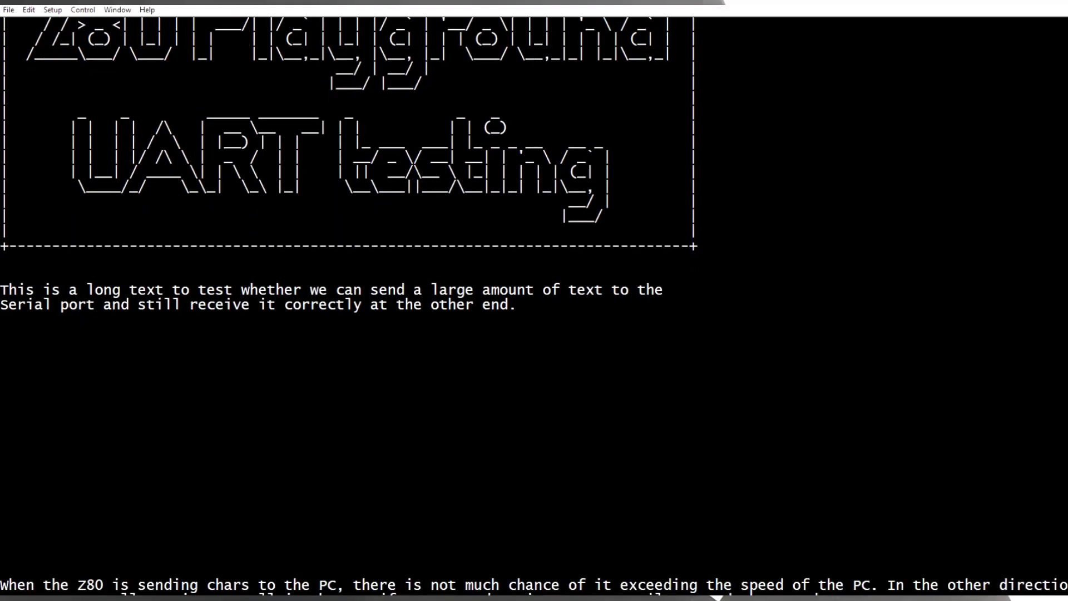